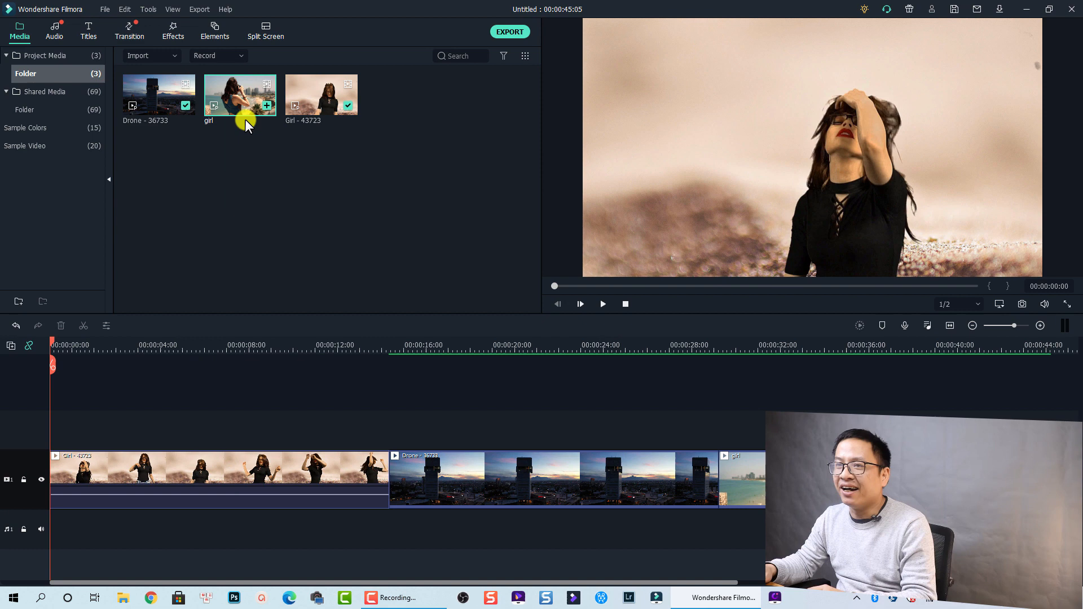
mouse_move(113, 131)
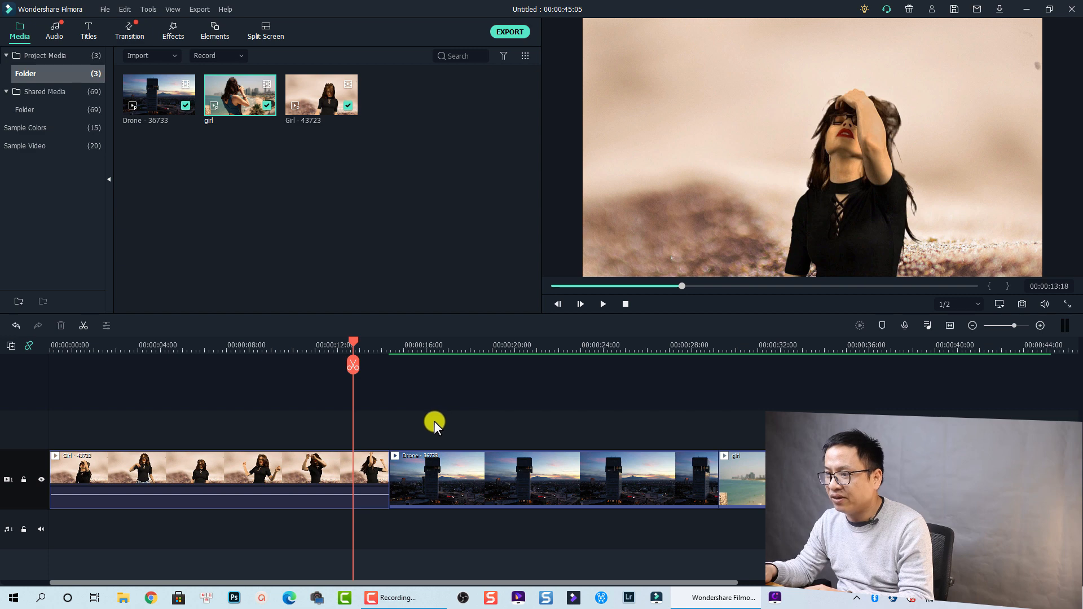
Scrub the drone clip preview, then show the Transition library with its search box active.
left_click(602, 304)
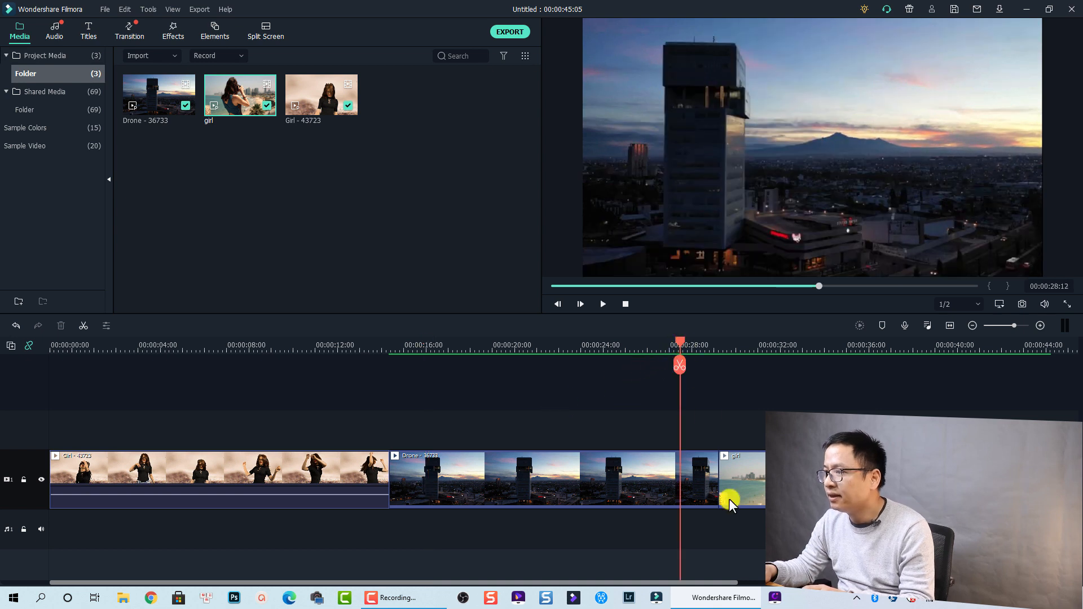
left_click(602, 304)
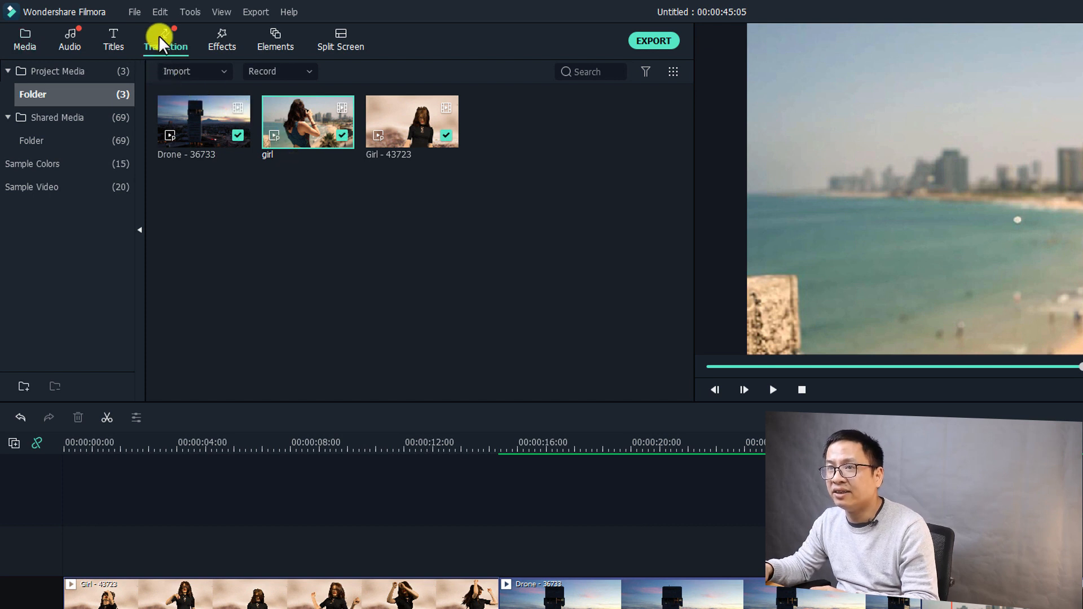
left_click(165, 39)
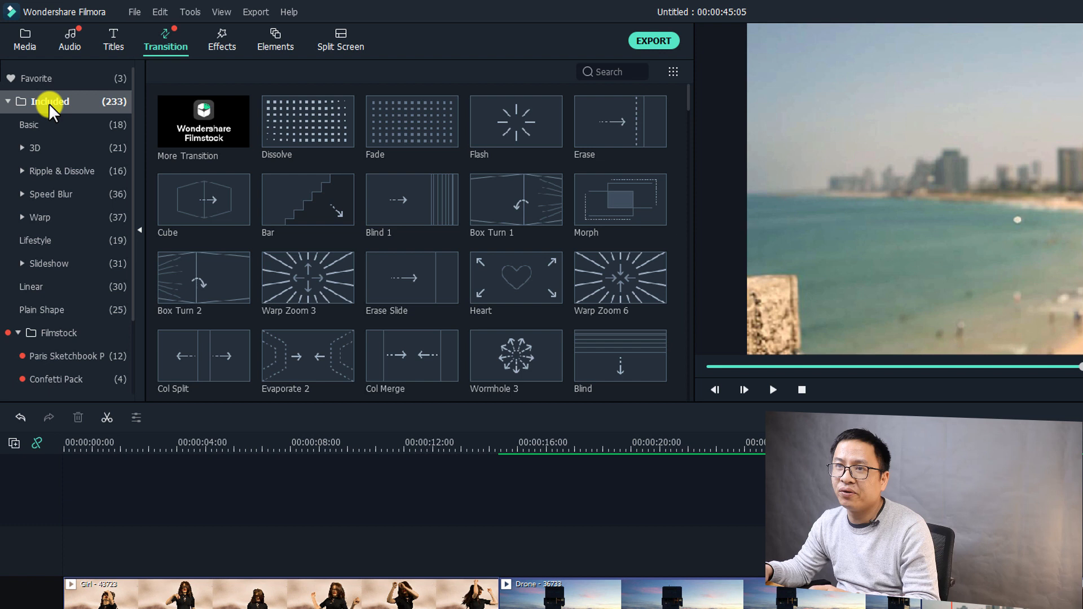
mouse_move(418, 76)
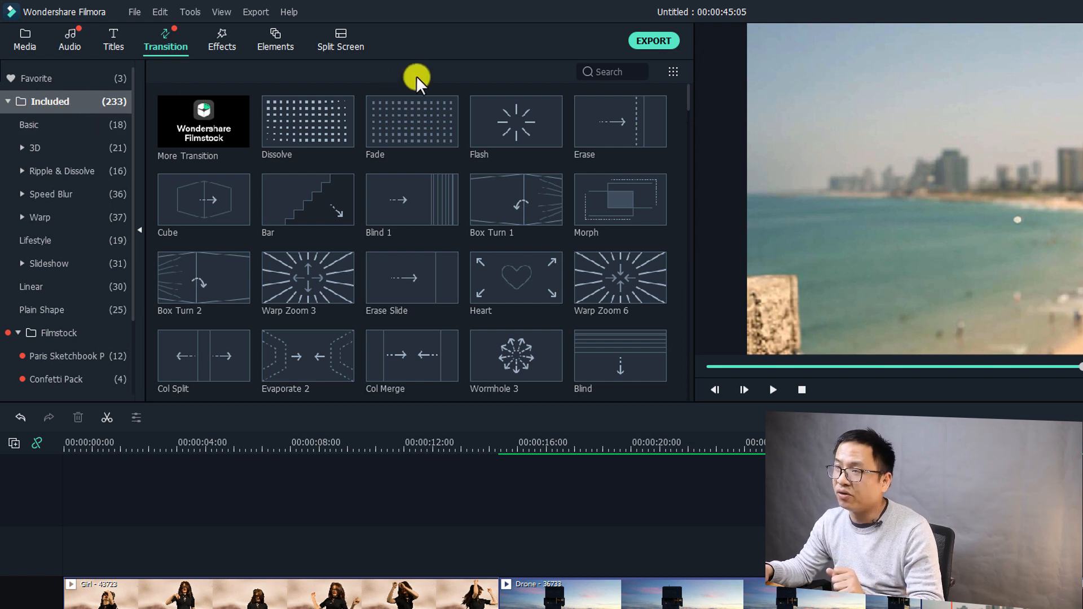
left_click(612, 72)
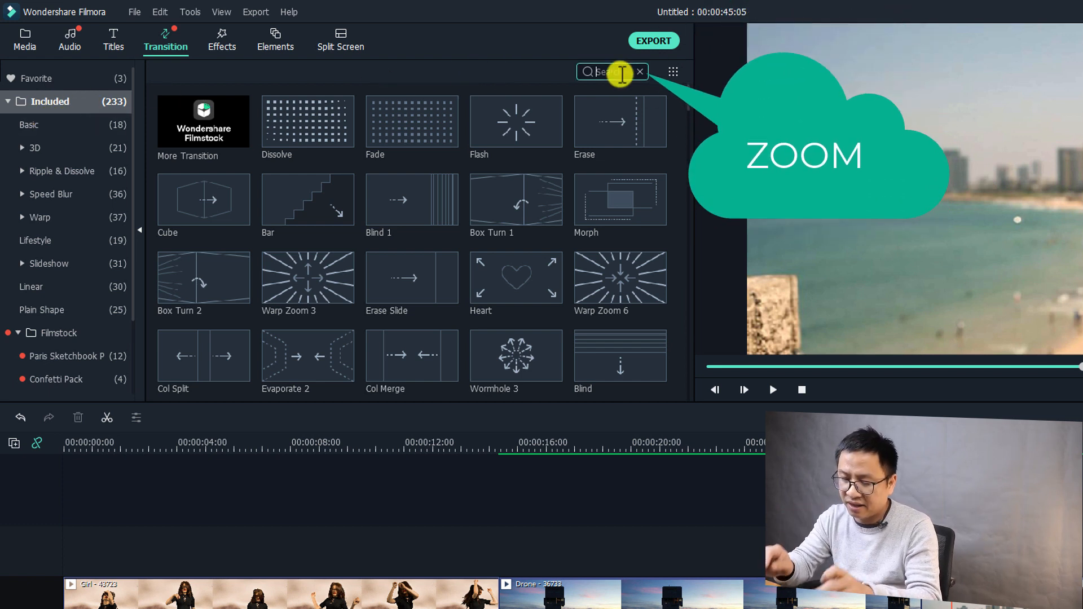
Search transitions for 'zoom' and browse results such as Warp Zoom 3 and Warp Zoom 6.
type("zoom")
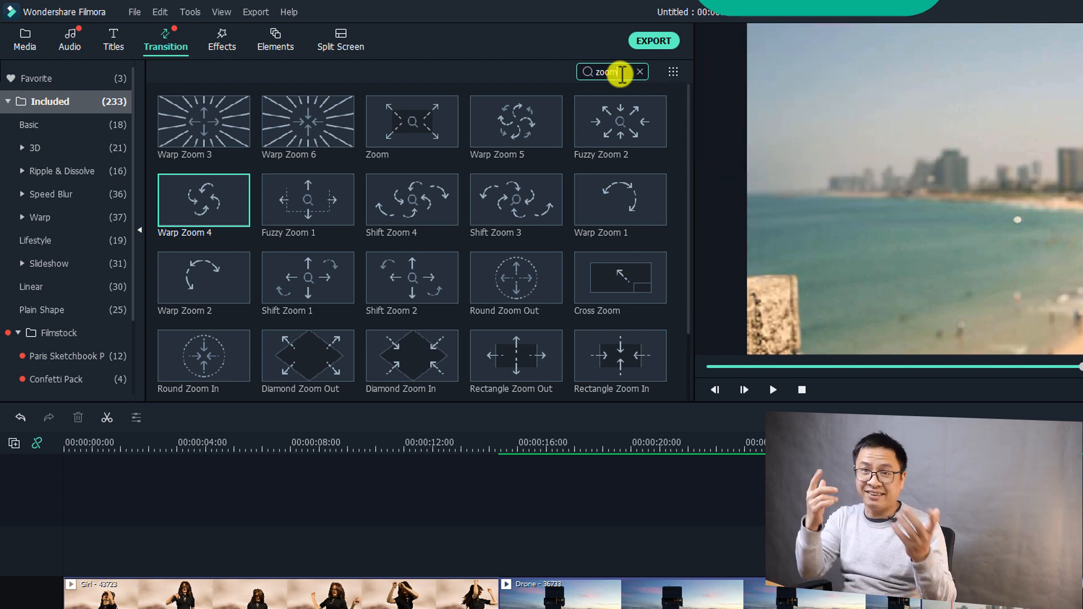
scroll("down", 3)
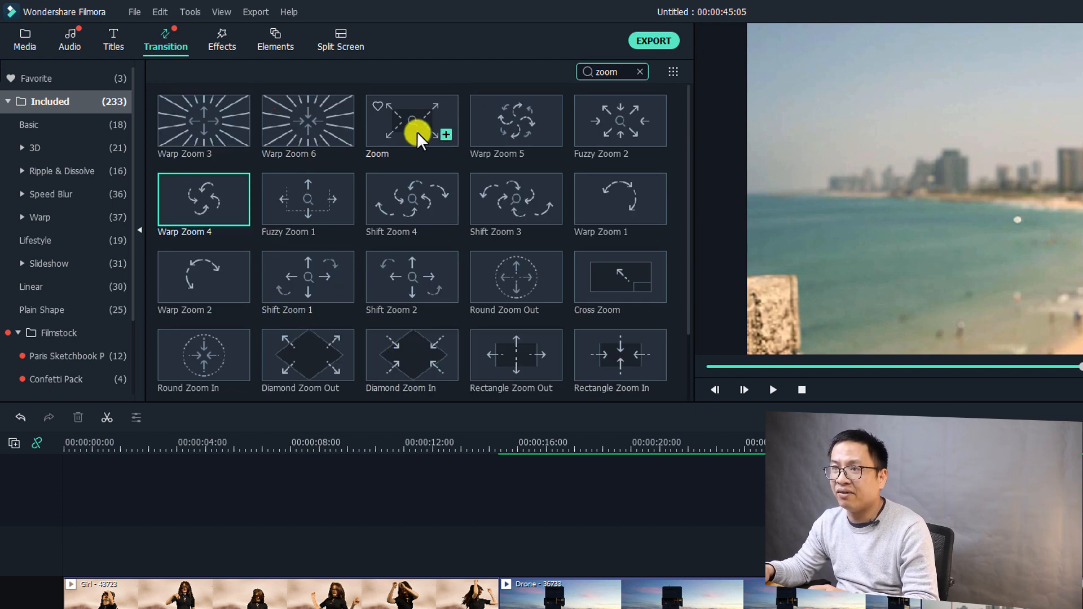
mouse_move(601, 145)
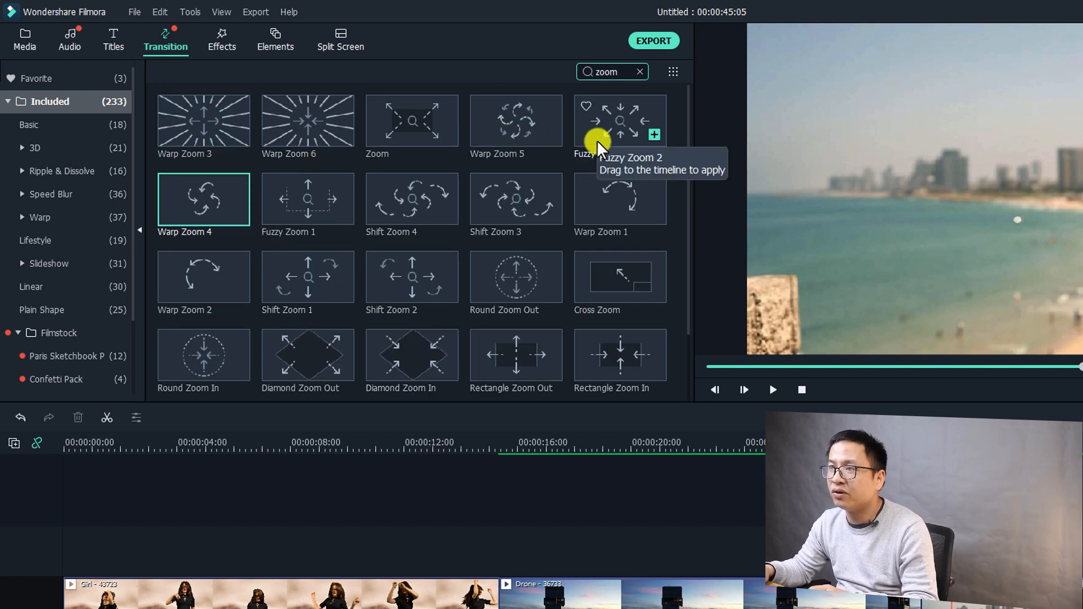
scroll("down", 3)
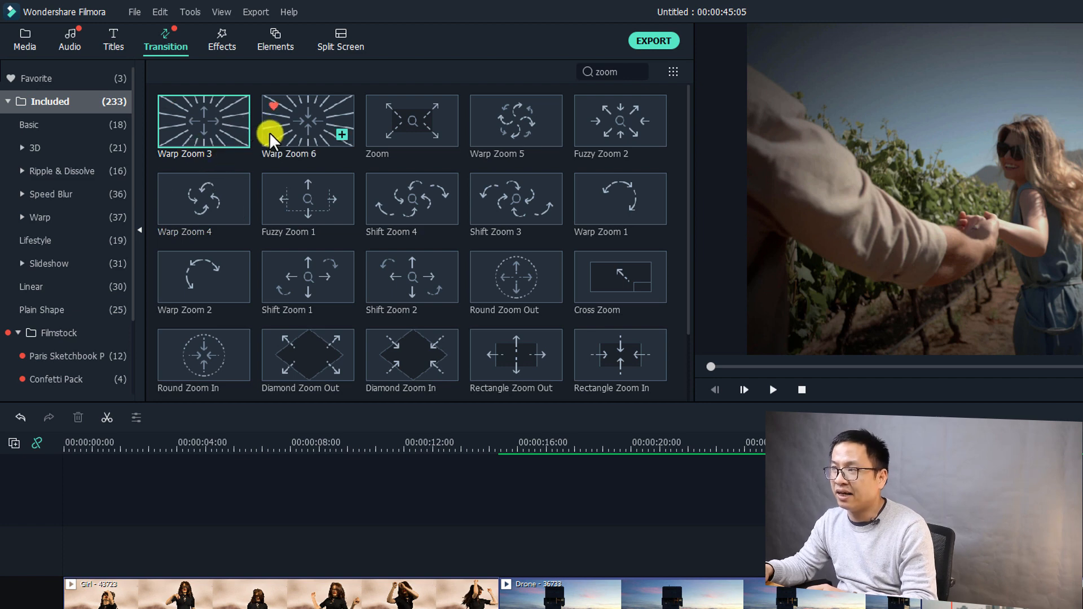
mouse_move(228, 128)
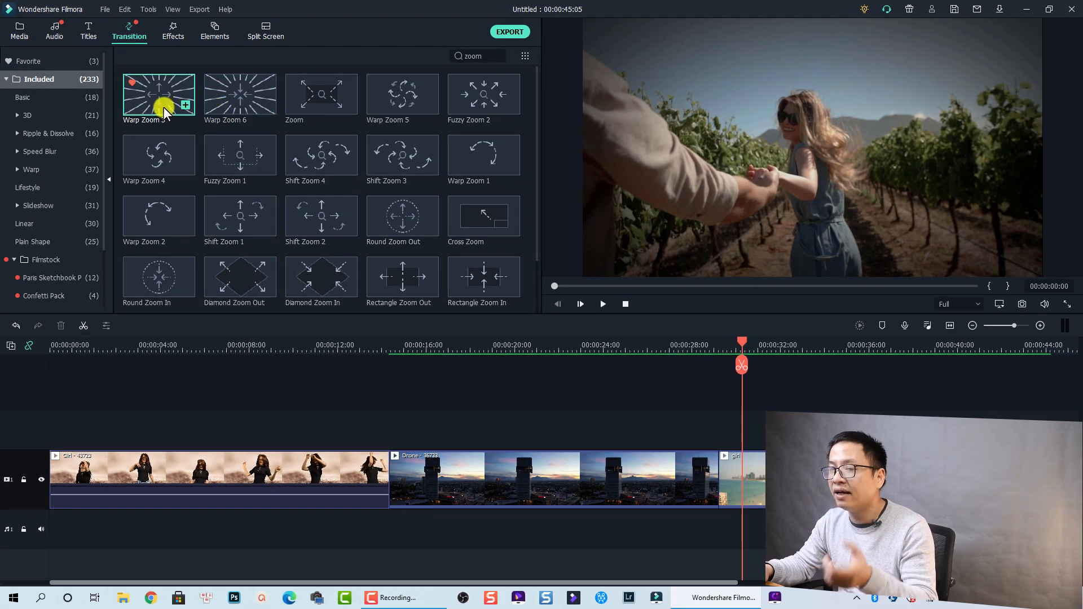
Select the Warp Zoom 3 transition in the zoom-filtered list.
left_click(579, 305)
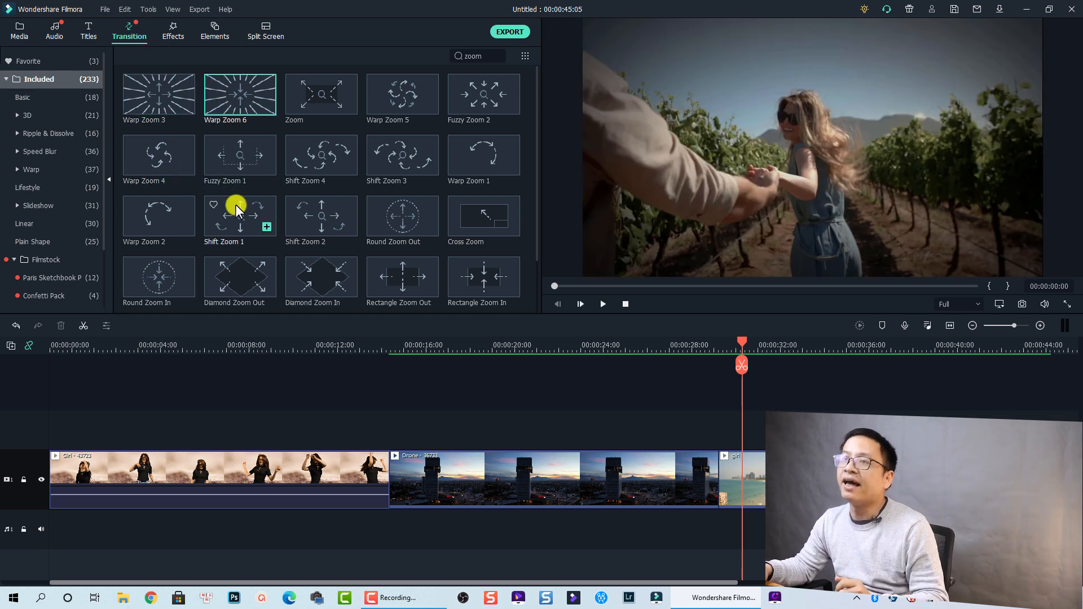
mouse_move(240, 94)
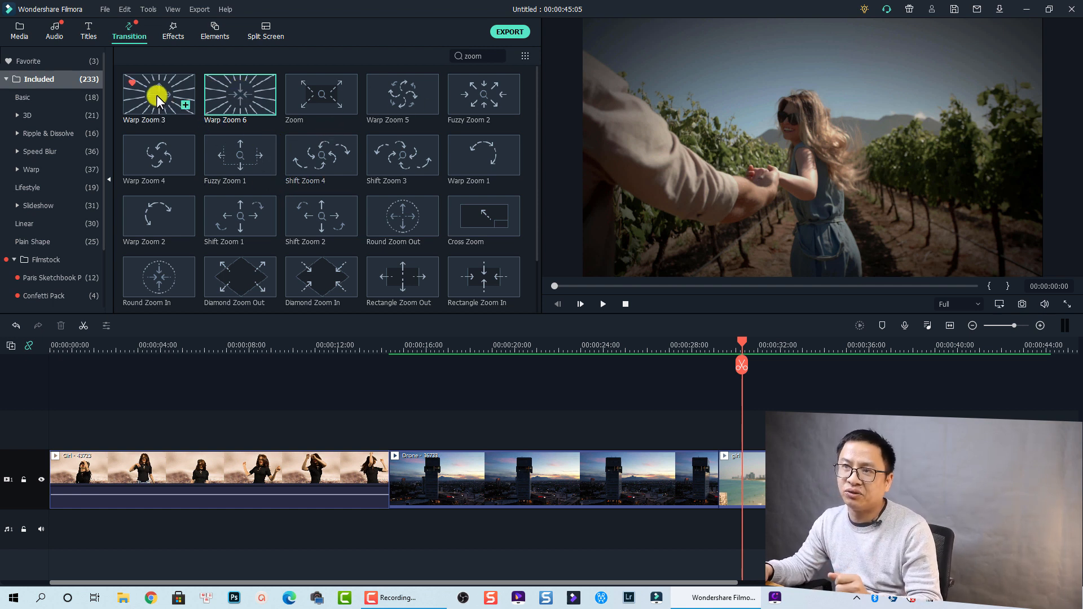
mouse_move(135, 88)
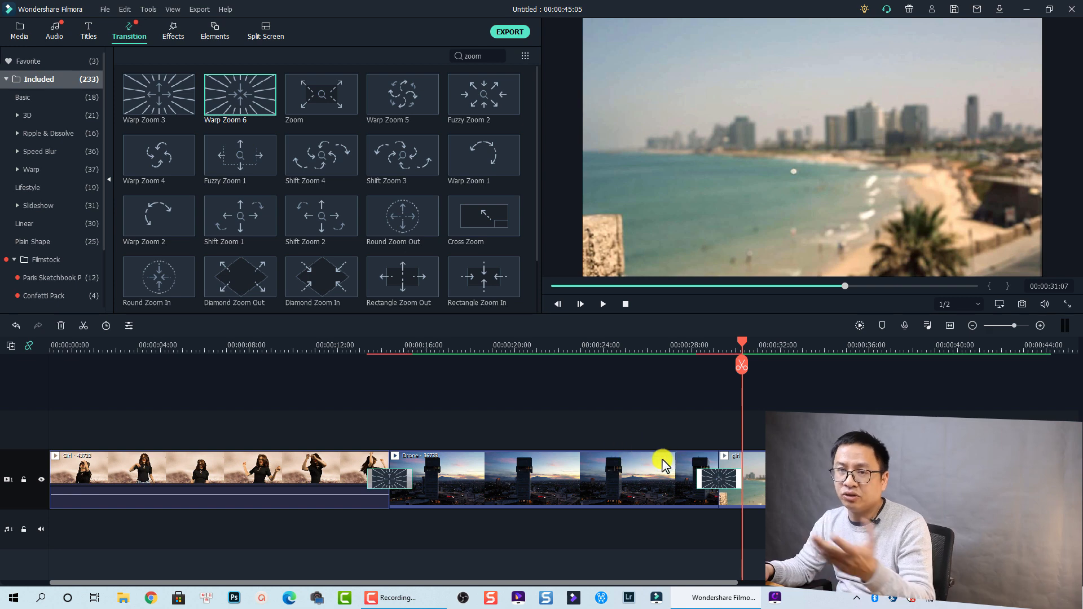
Preview both Warp Zoom transitions, then open the first transition's 2-second duration settings.
left_click(325, 345)
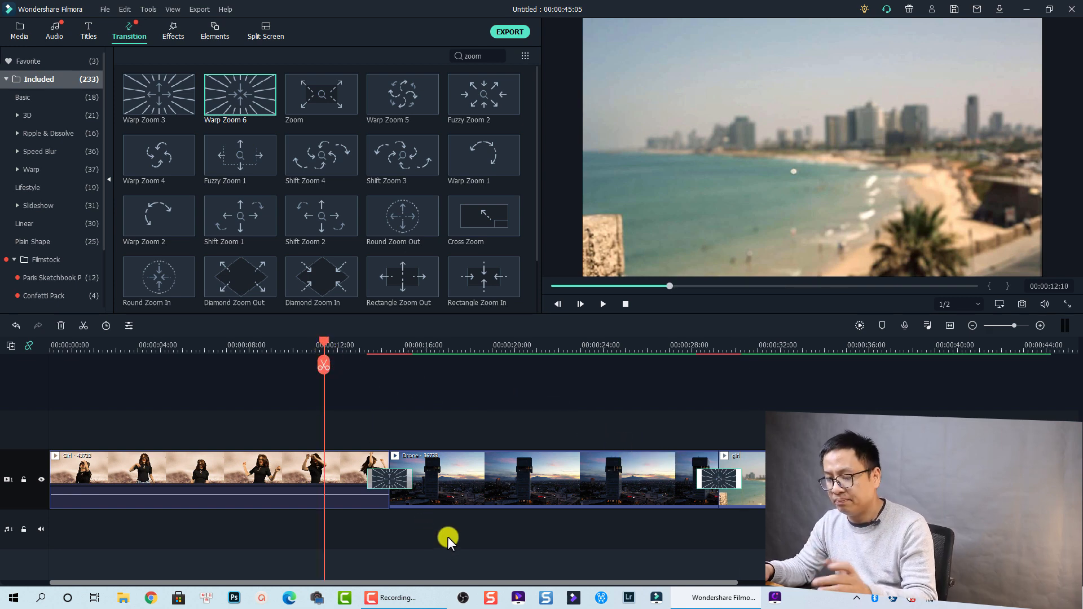
left_click(581, 304)
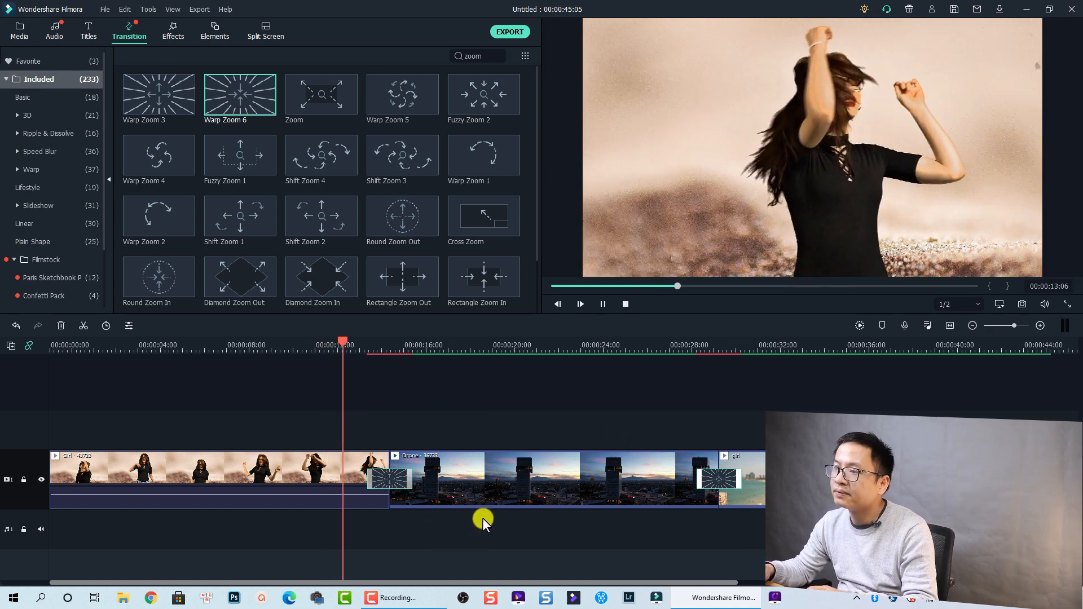
left_click(581, 304)
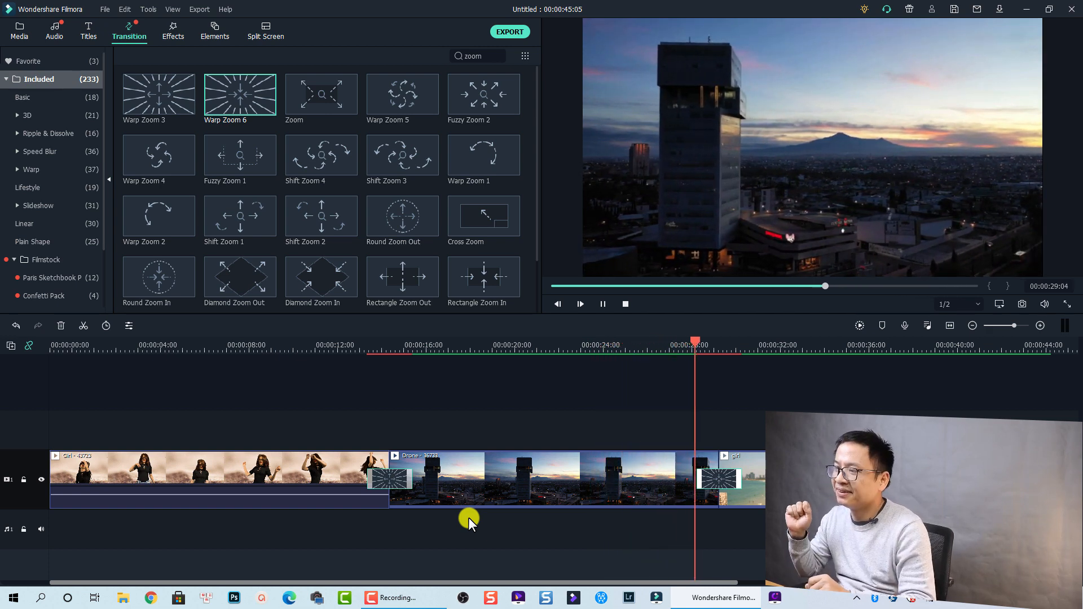
left_click(580, 305)
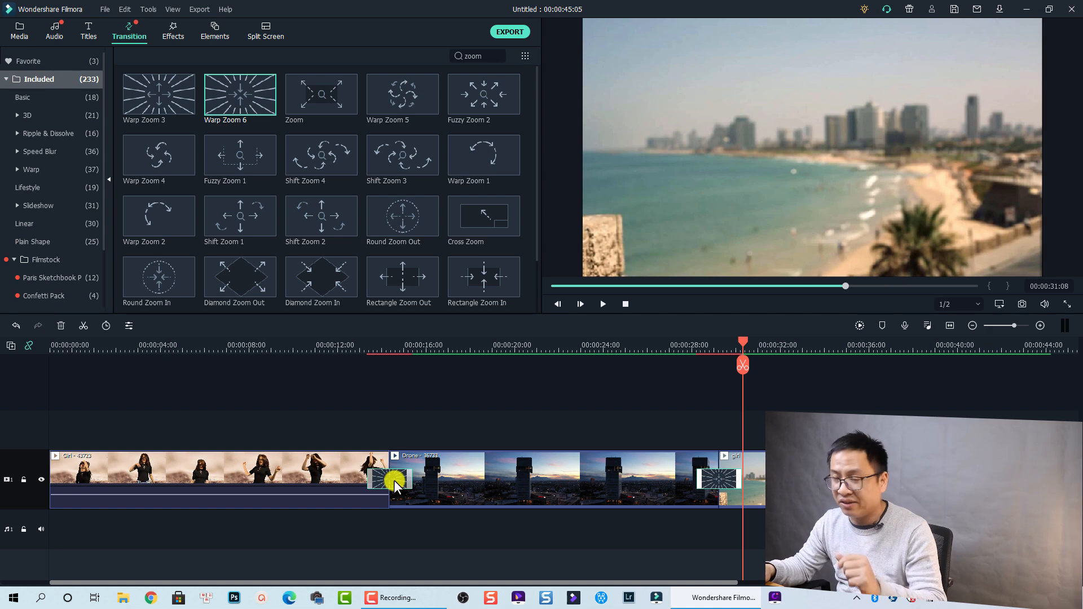
double_click(390, 478)
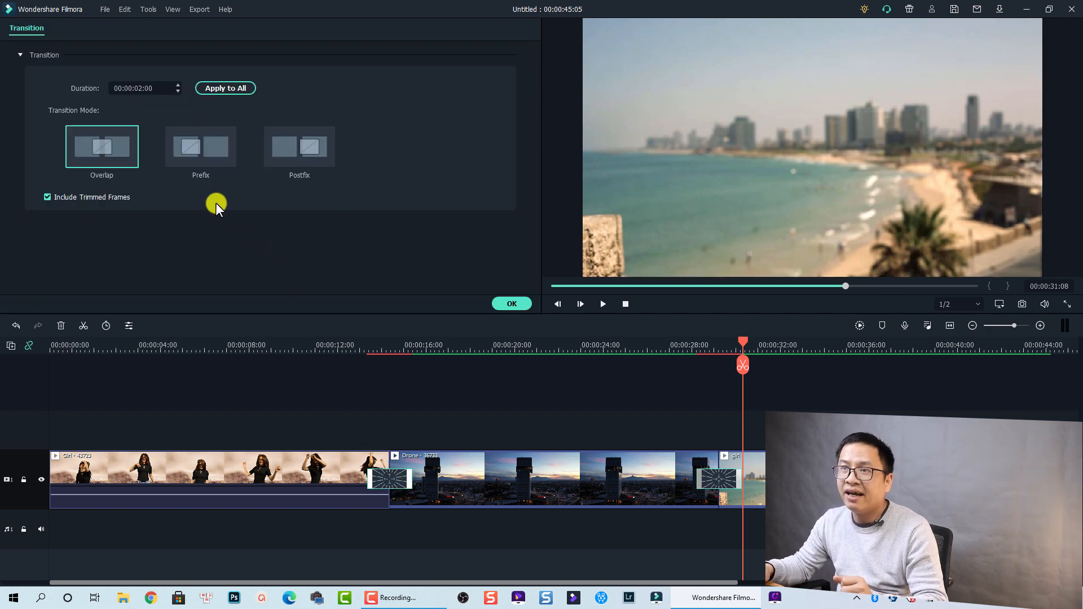